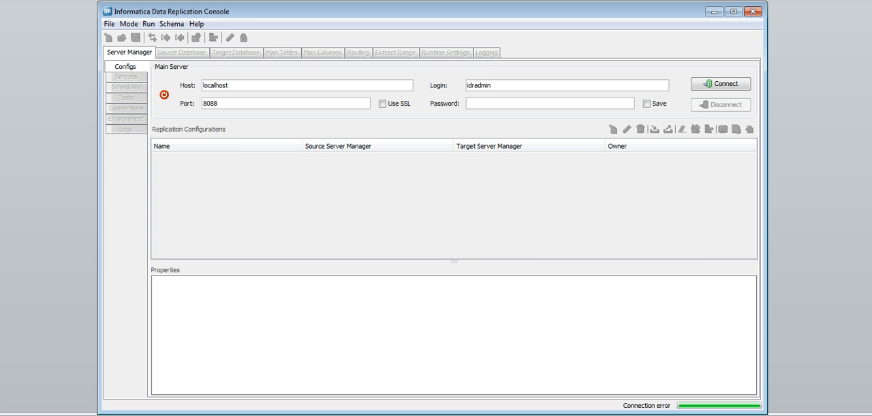
Show the Mode menu offering Local and Network operating modes.
left_click(129, 23)
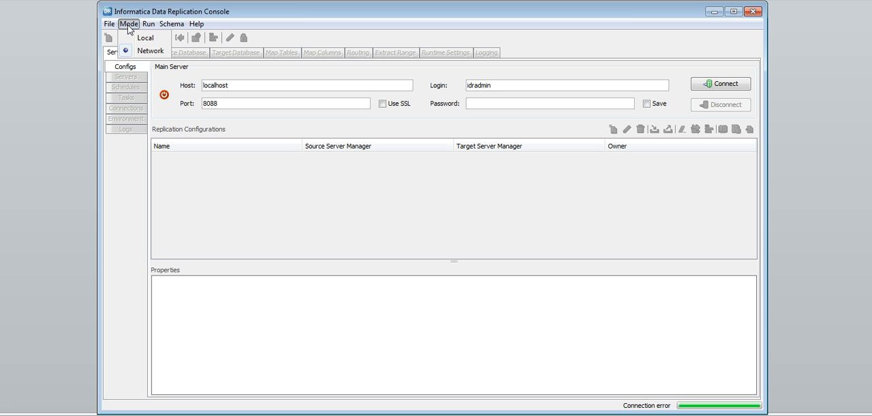
left_click(128, 24)
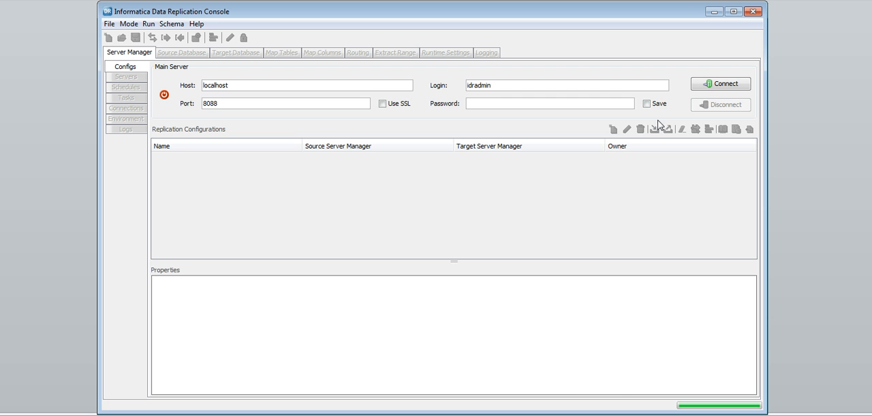
left_click(720, 83)
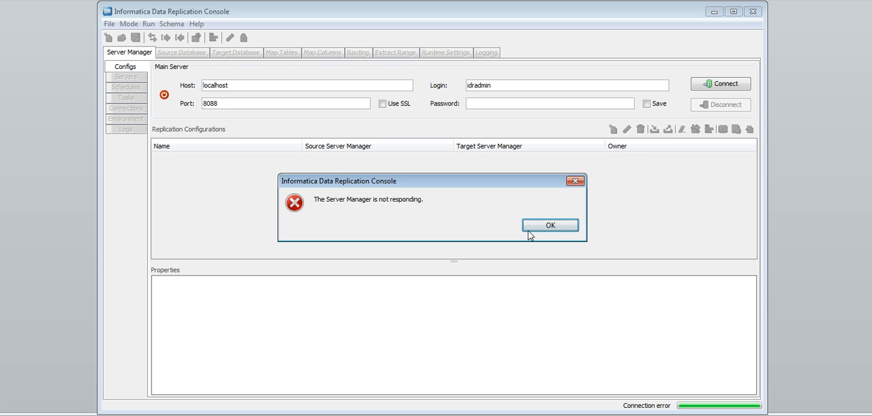
left_click(550, 225)
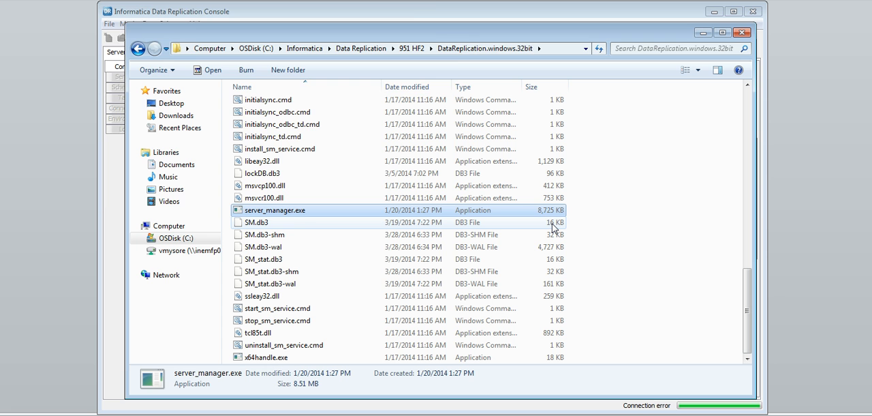
Launch server_manager.exe and connect the console to the Server Manager as dradmin.
double_click(275, 210)
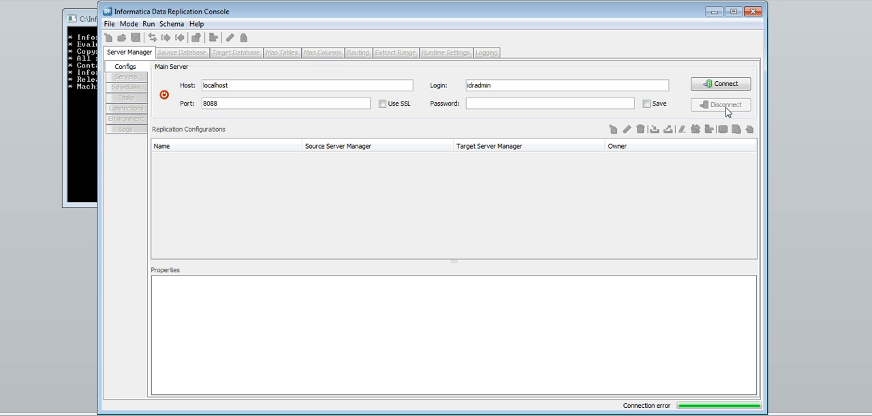
left_click(719, 83)
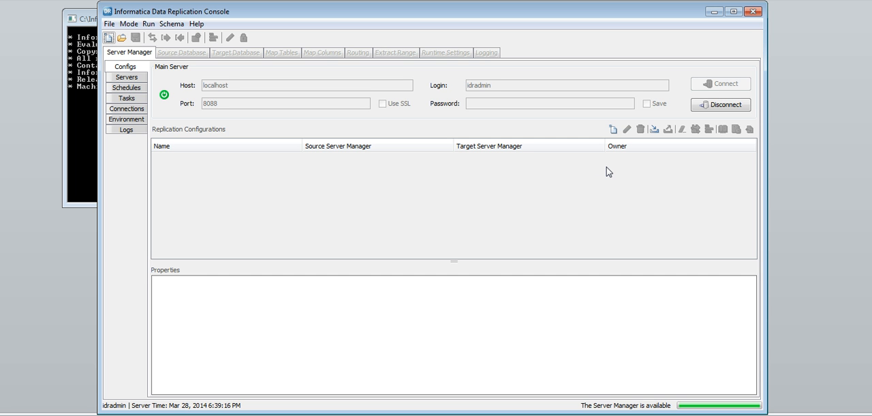
mouse_move(613, 128)
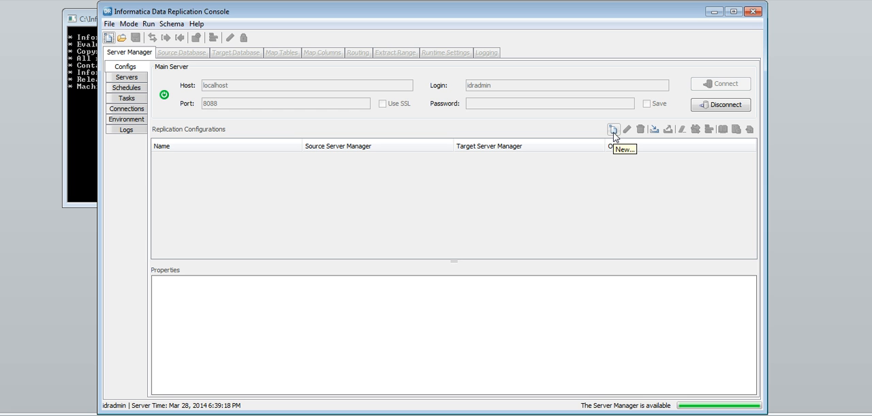
Create a new replication configuration named demo1.
left_click(613, 129)
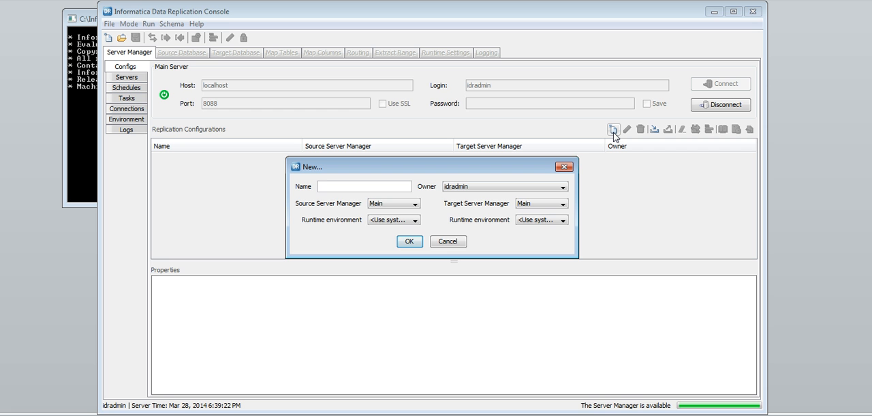
mouse_move(461, 153)
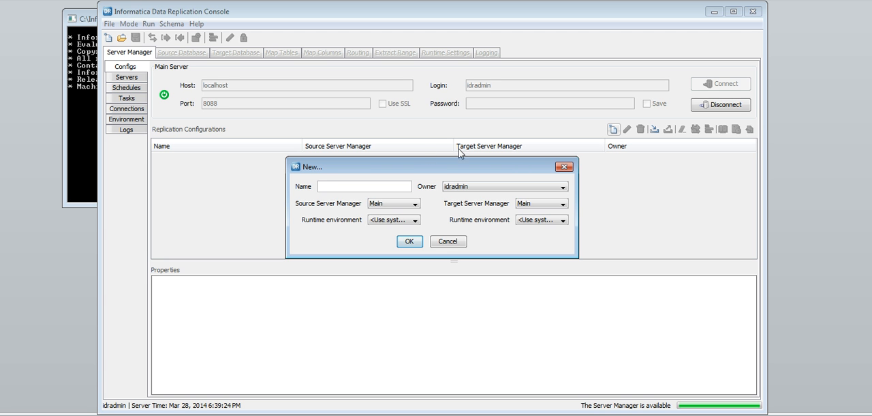
type("demo1")
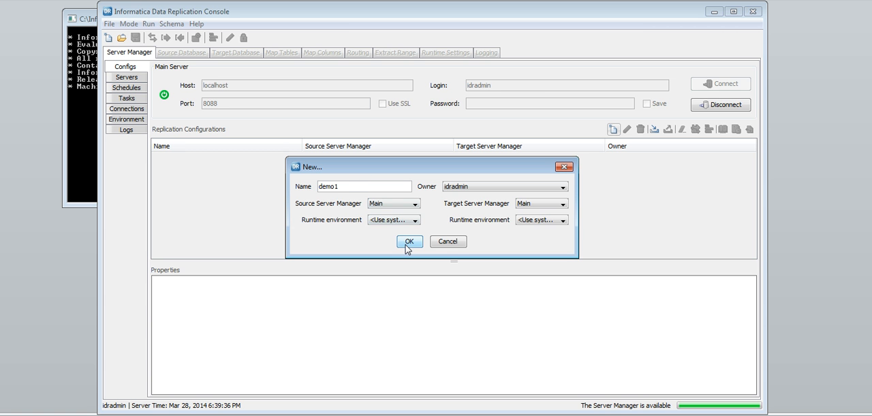
left_click(409, 241)
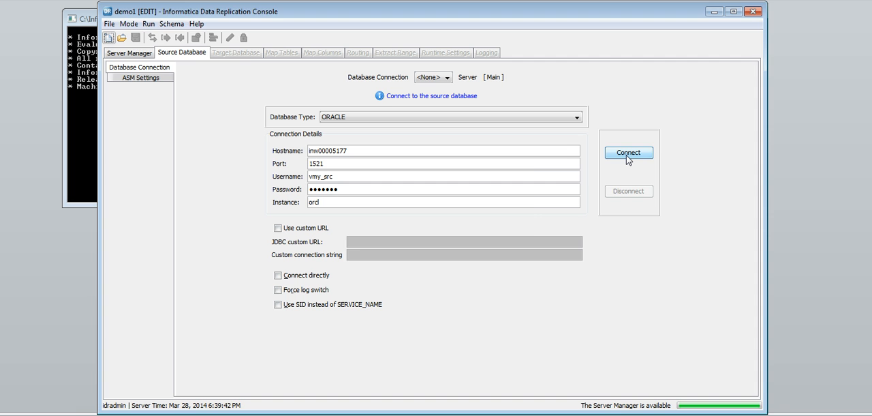
Connect demo1 to the source and target Oracle databases.
left_click(236, 53)
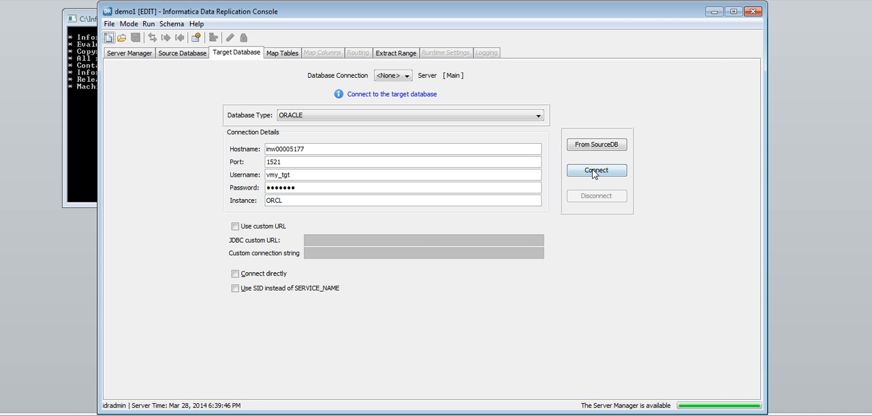
left_click(280, 53)
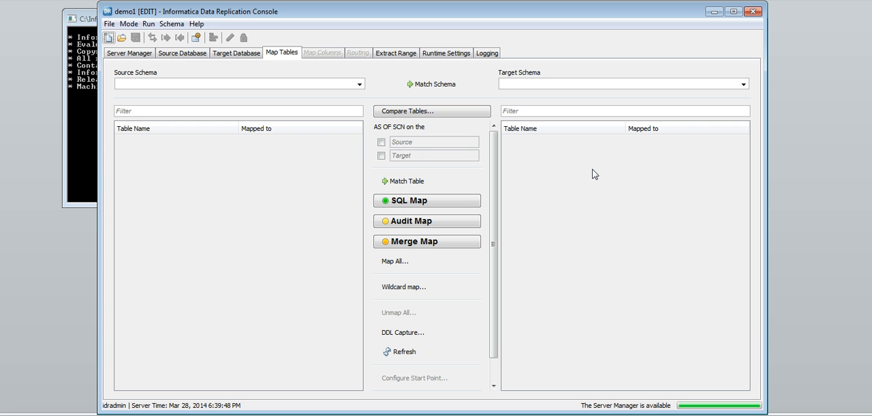
mouse_move(201, 86)
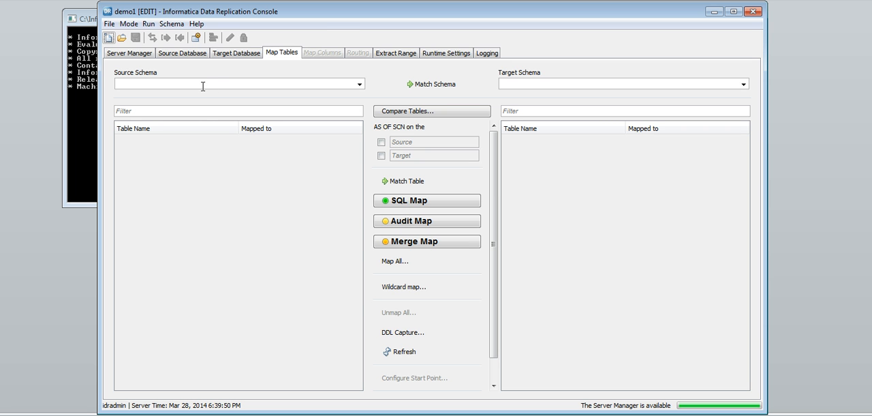
mouse_move(207, 80)
type("VMY_")
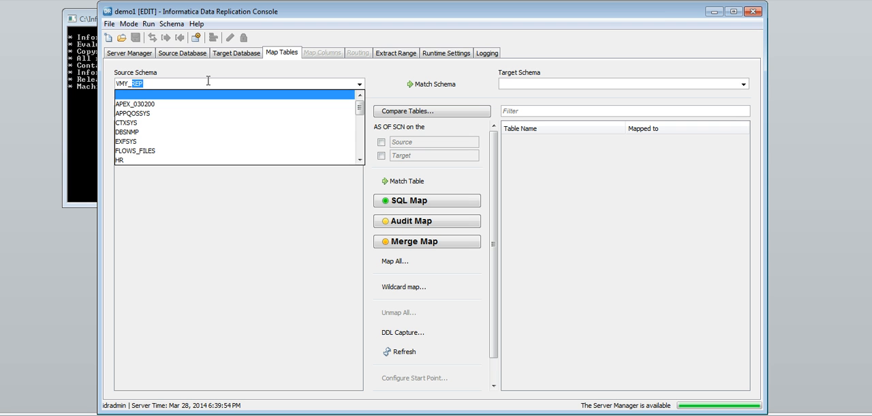
Use source schema VMY_SRC and target schema VMY_TGT, selecting source table TAB3_SRC.
left_click(134, 92)
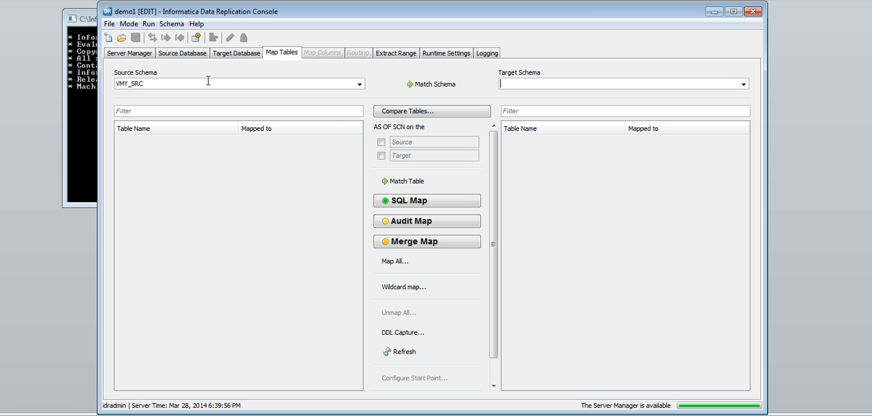
left_click(741, 83)
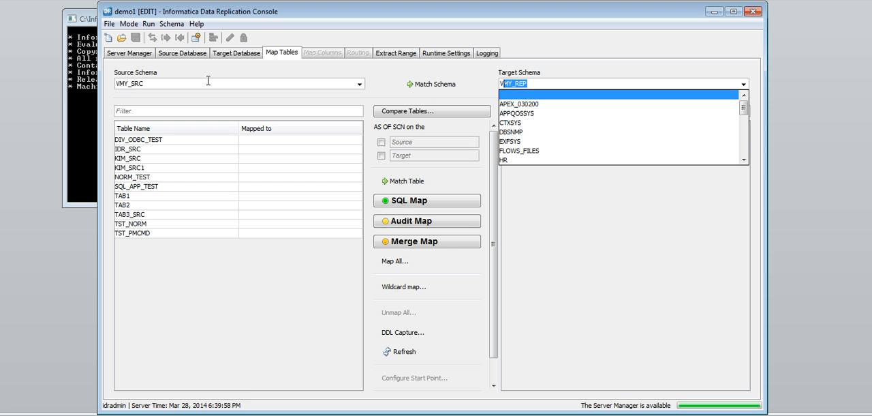
type("VMY_TGT")
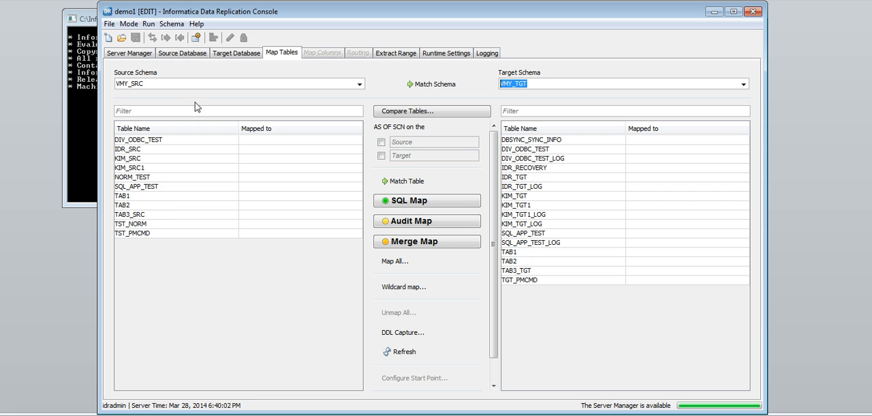
mouse_move(169, 218)
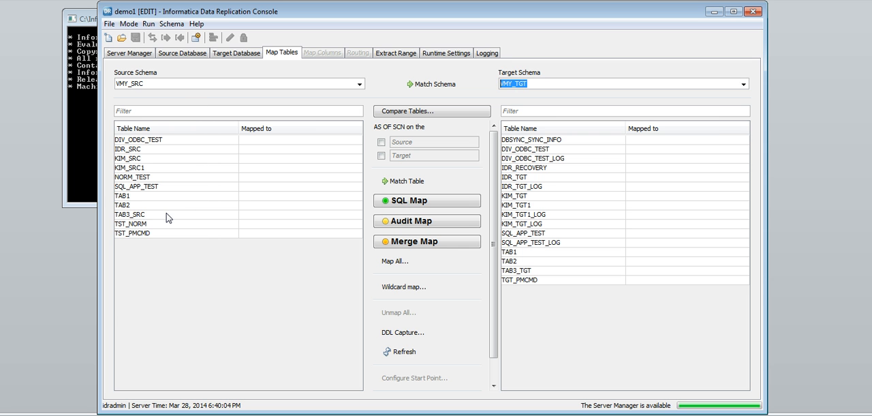
left_click(129, 214)
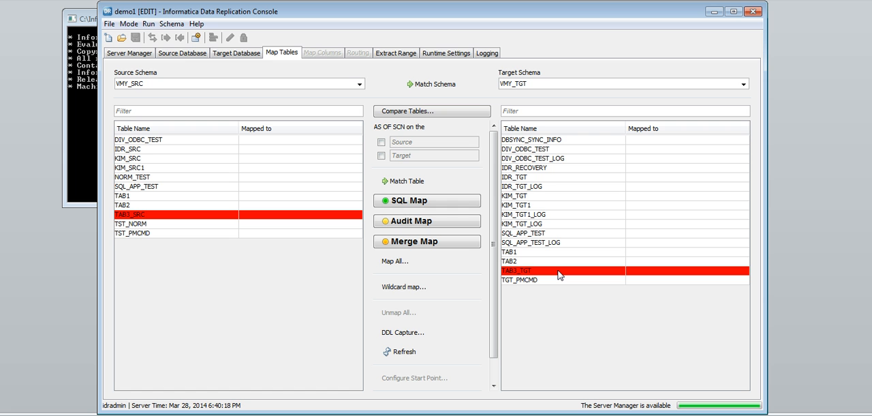
mouse_move(483, 234)
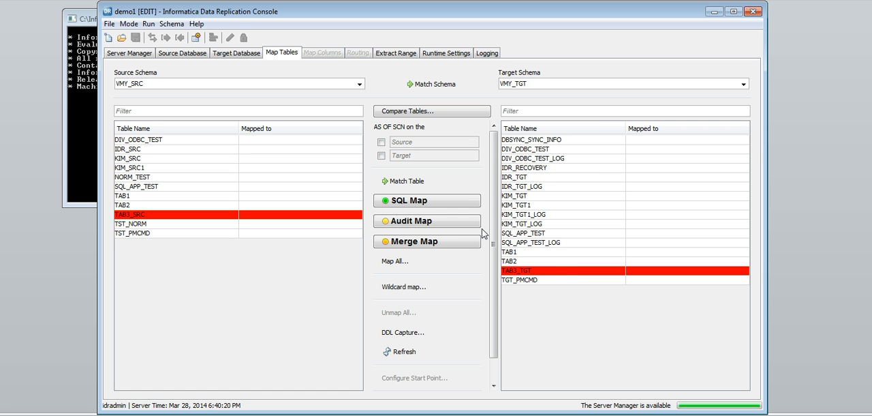
mouse_move(428, 199)
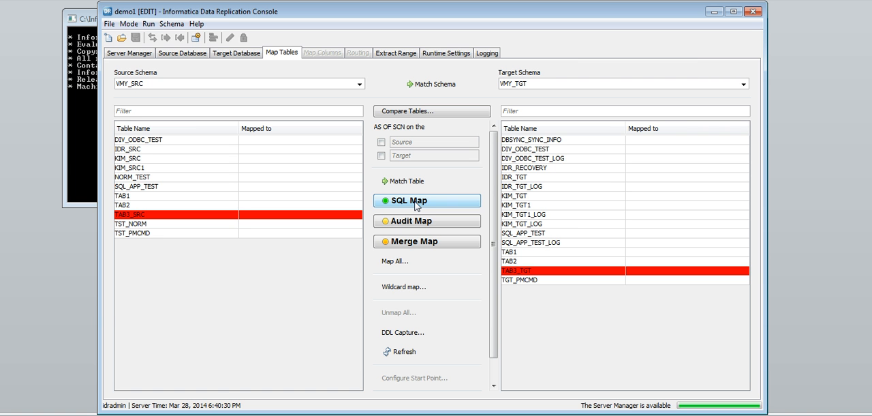
Map TAB3_SRC to TAB3_TGT using SQL apply.
left_click(428, 221)
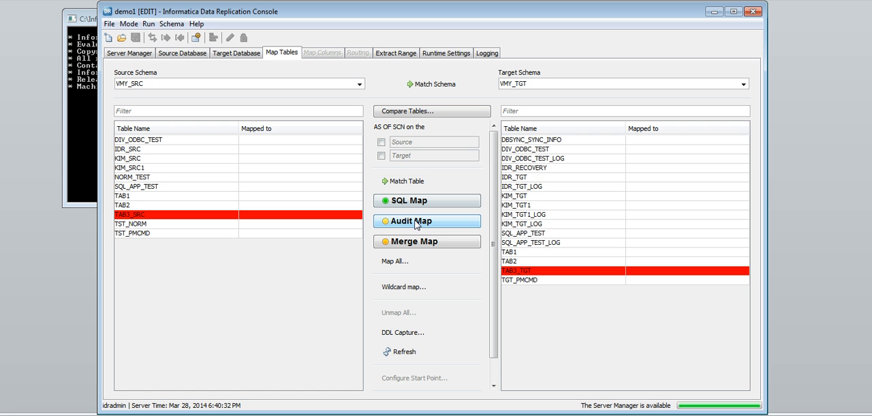
mouse_move(428, 221)
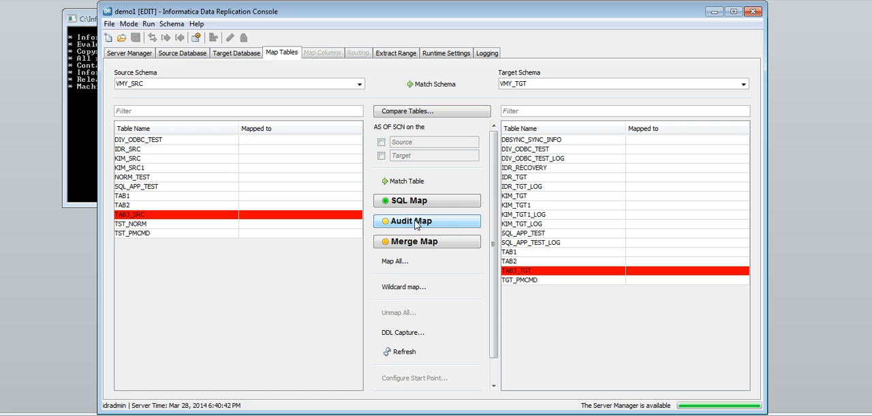
mouse_move(414, 244)
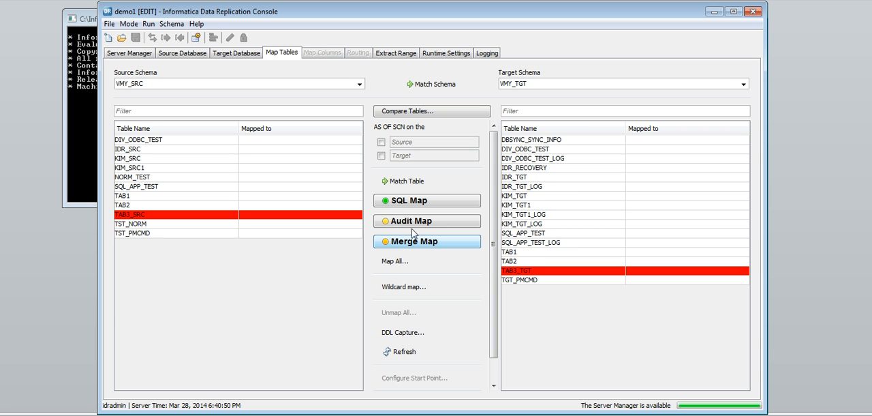
mouse_move(411, 202)
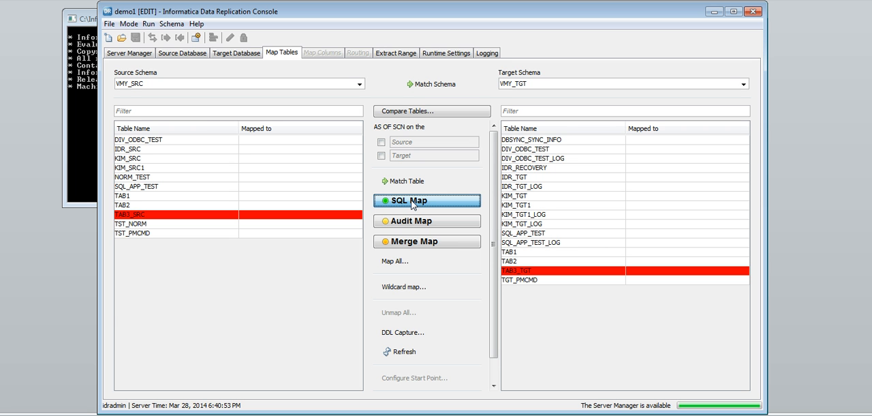
left_click(428, 199)
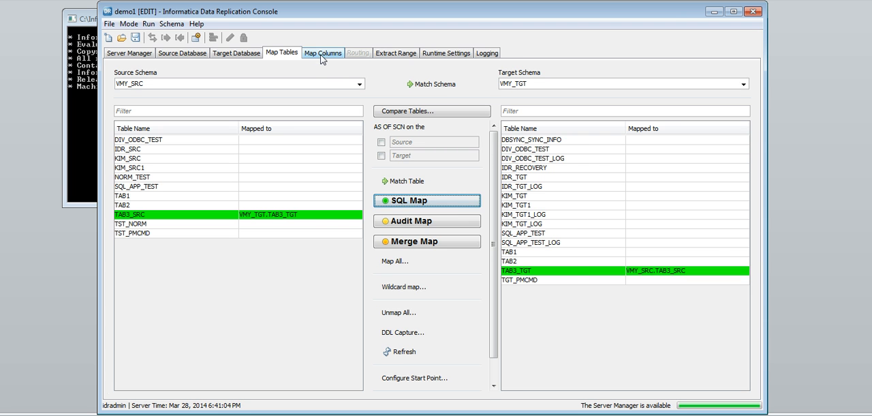
View the TAB3_SRC to TAB3_TGT column mapping with COL1 and COL2 matched.
left_click(322, 53)
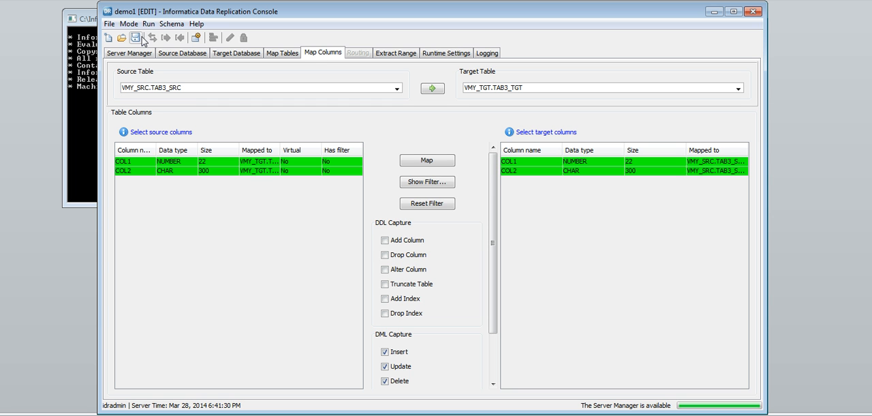
Save demo1, accepting VMY_TGT.IDR_RECOVERY as the recovery table.
left_click(136, 38)
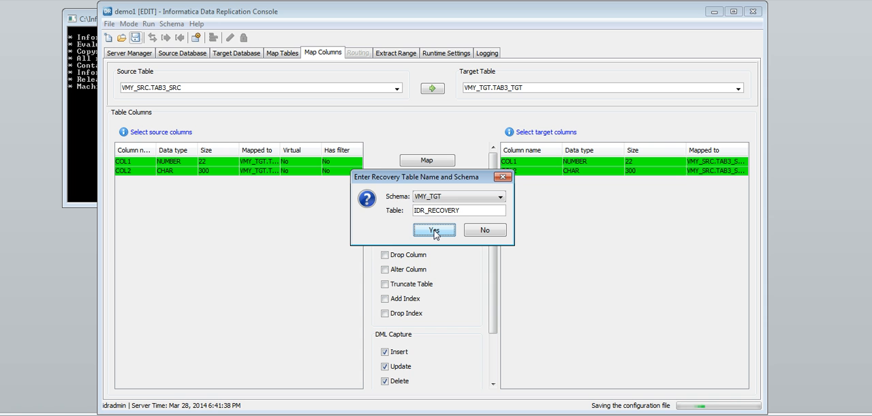
left_click(434, 229)
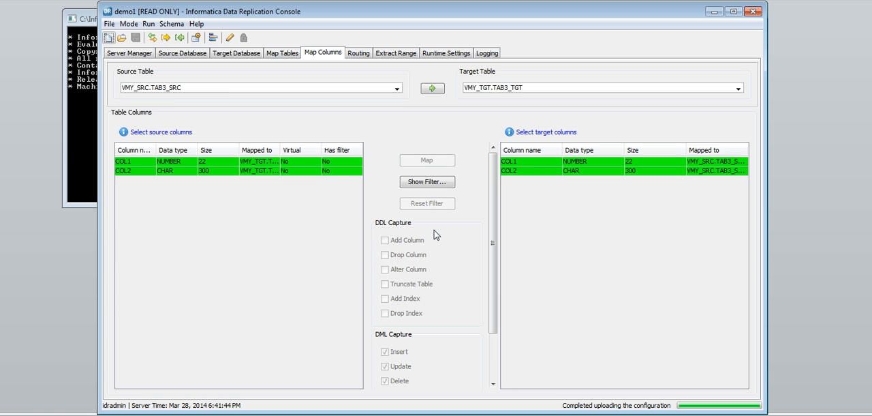
mouse_move(205, 174)
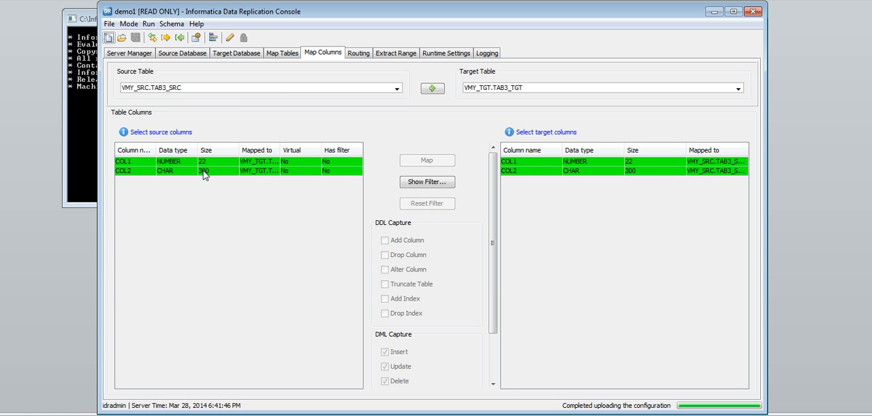
Return to Server Manager where demo1 is listed under Configs owned by dradmin.
left_click(130, 53)
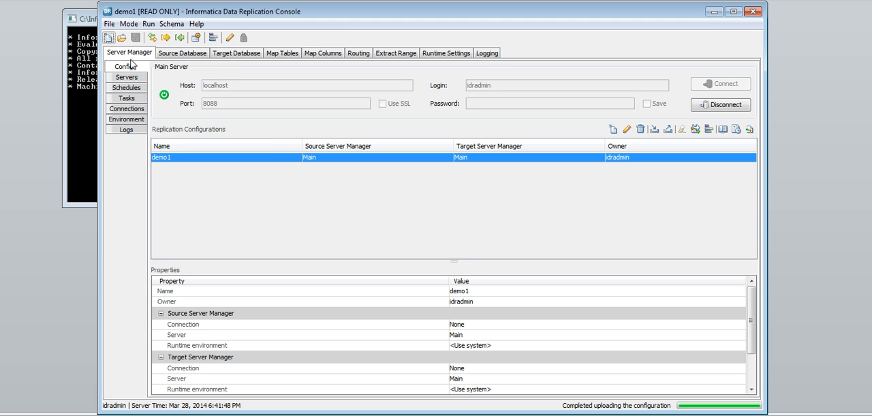
mouse_move(254, 192)
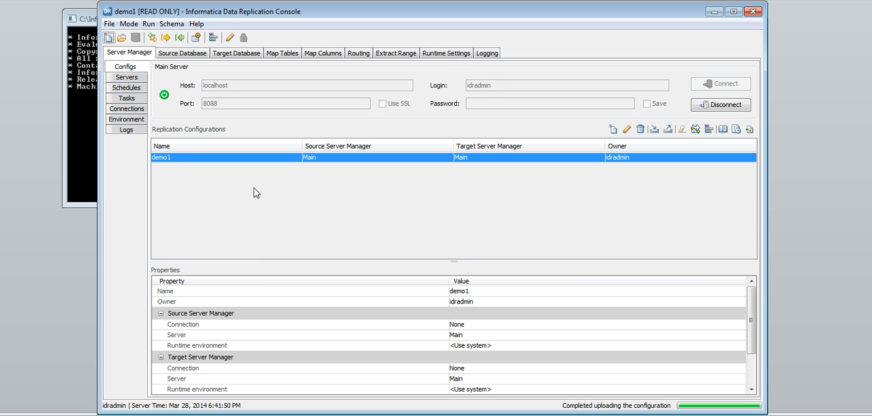